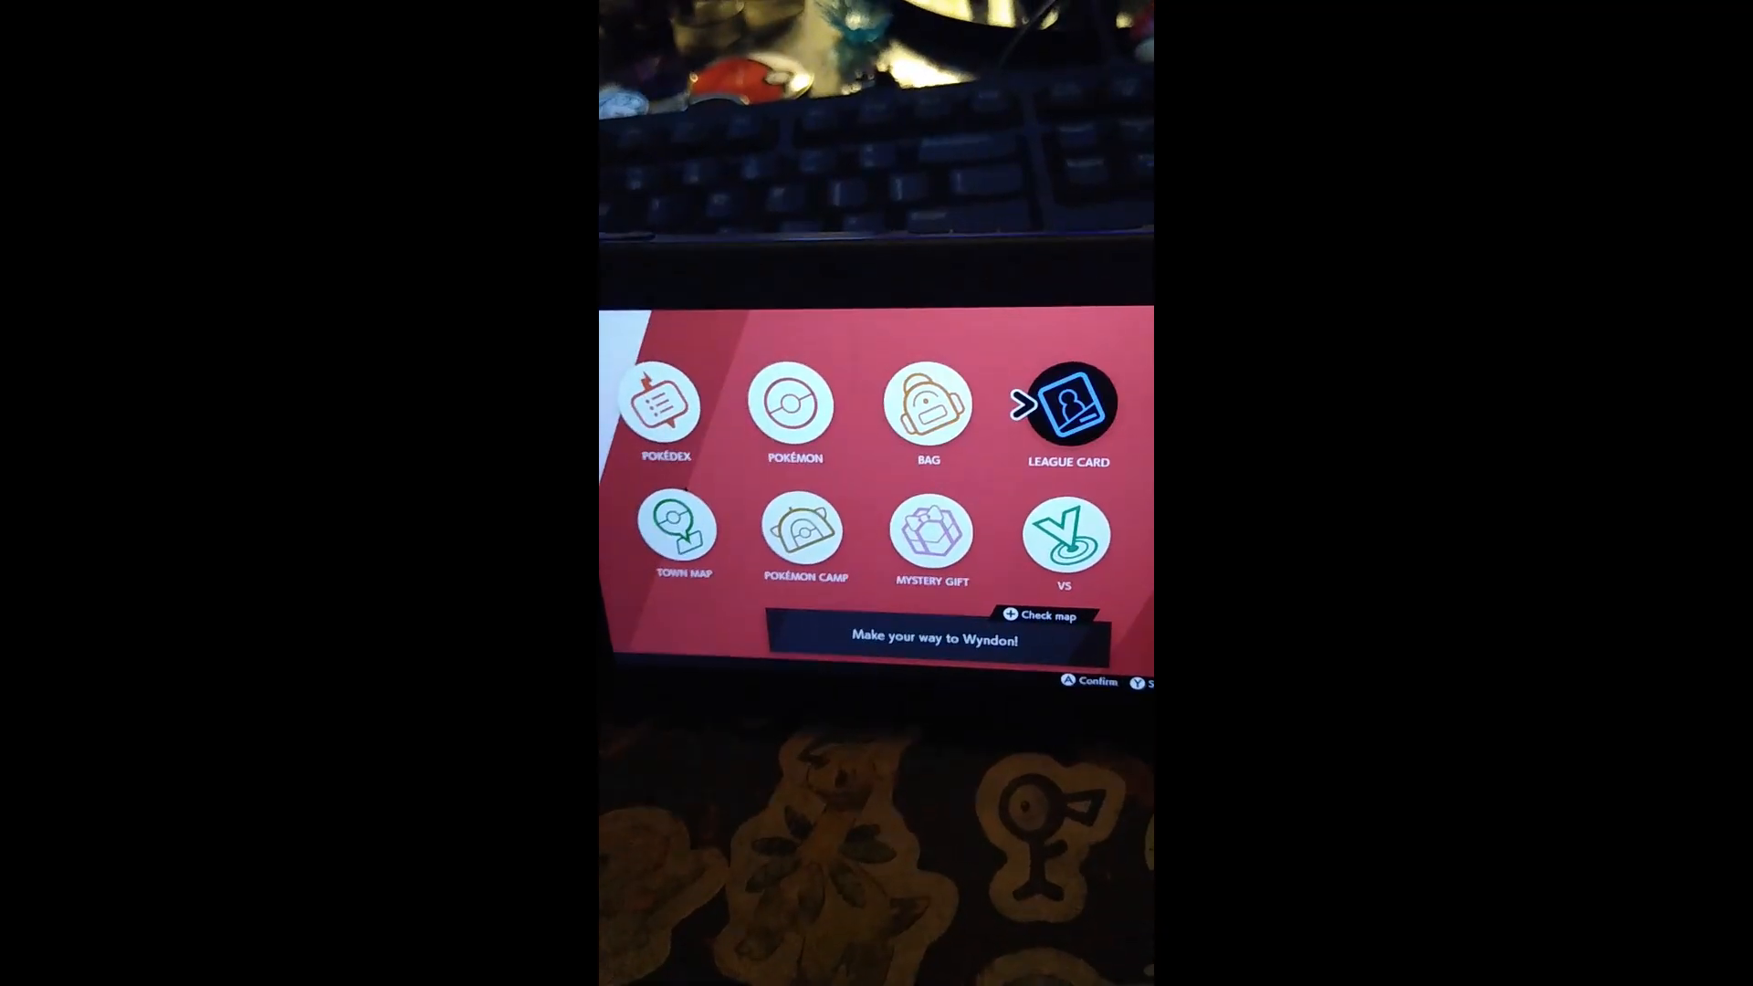
Step: Browse the Key Items pocket of the bag from the X menu
click(928, 402)
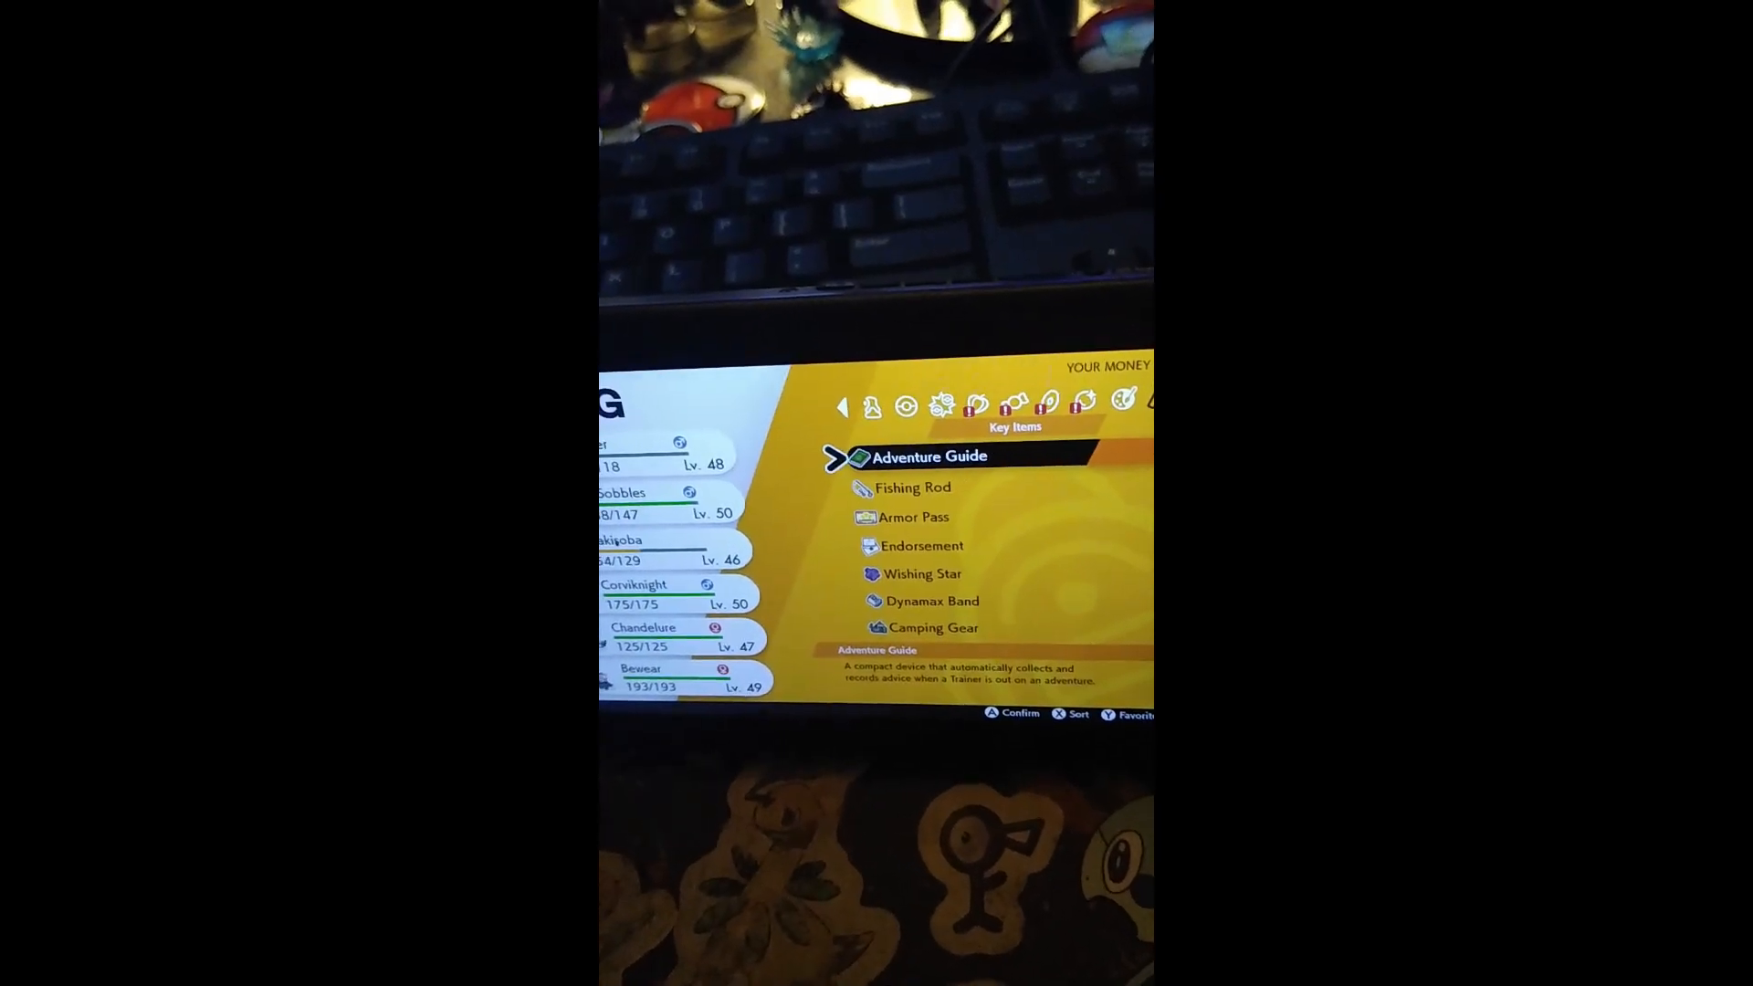
scroll(down, 3)
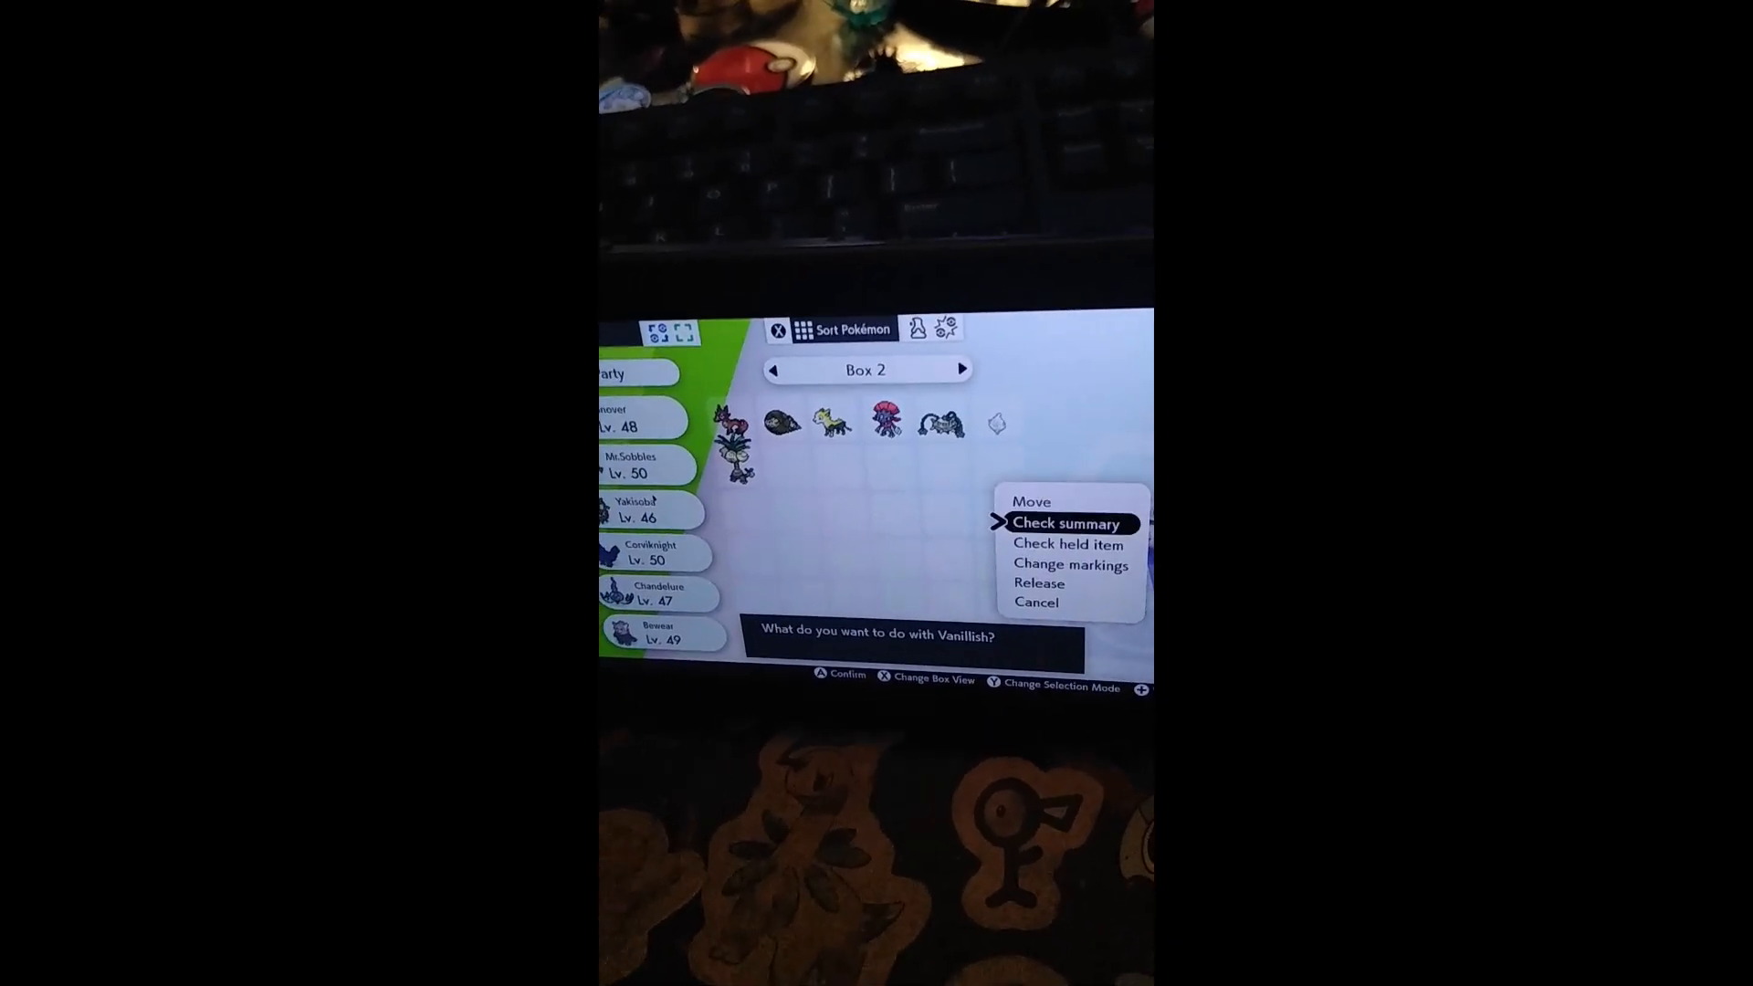
Step: Check Vanillish's summary in Box 2 to show its original trainer and ID number
click(1064, 524)
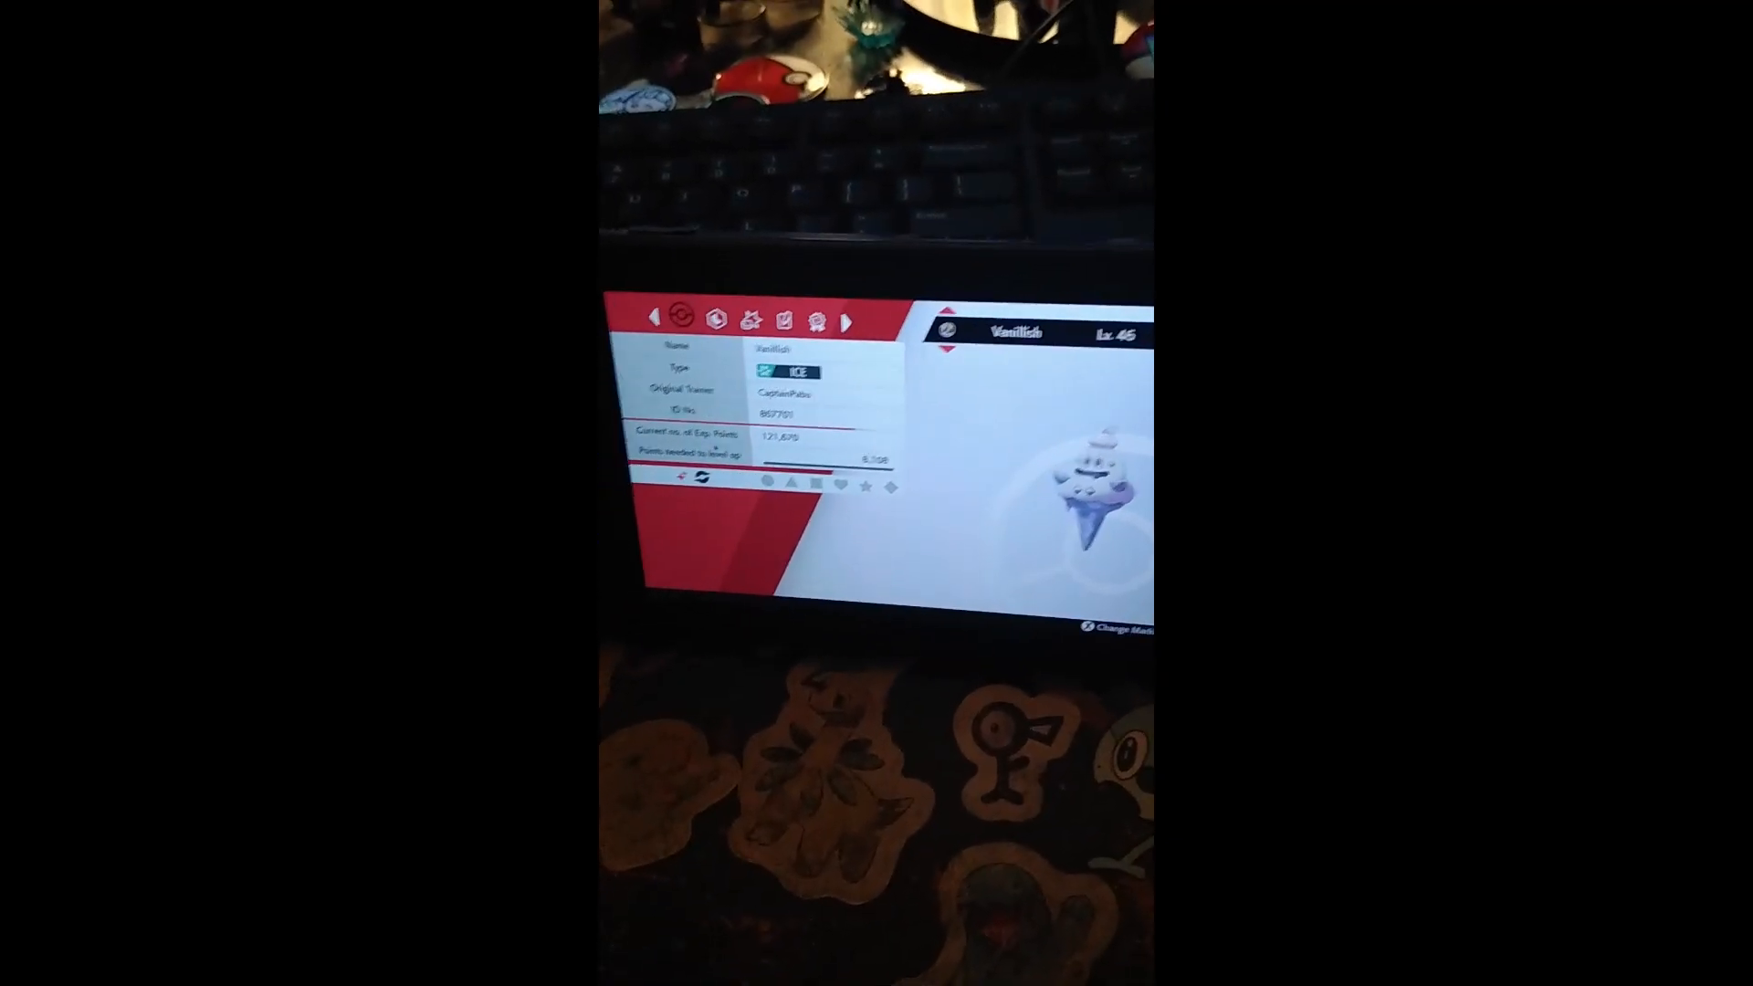